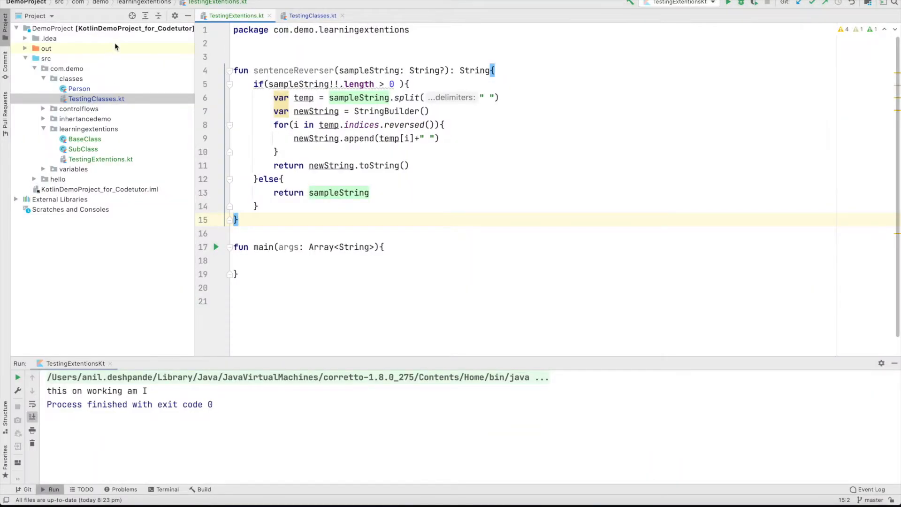
In main, declare sampleString = "I am working on this" and print sentenceReverser(sampleString)
left_click(100, 159)
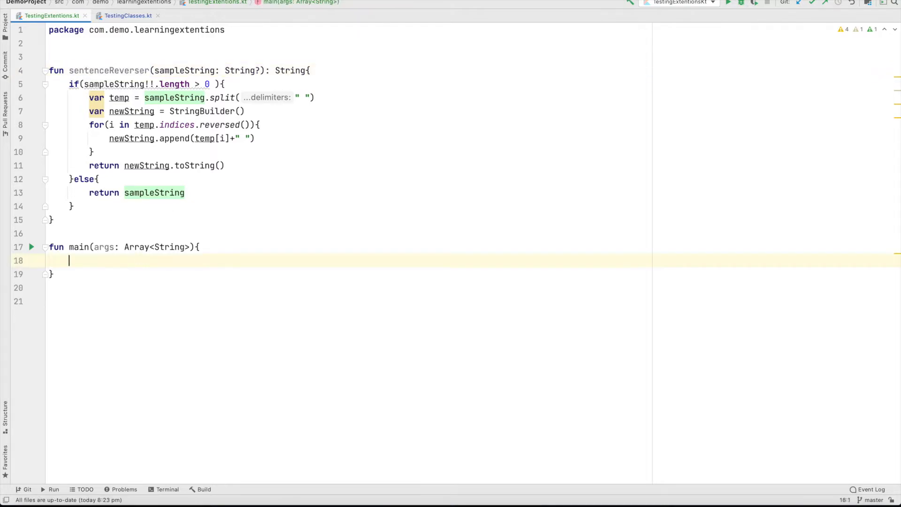
type("val")
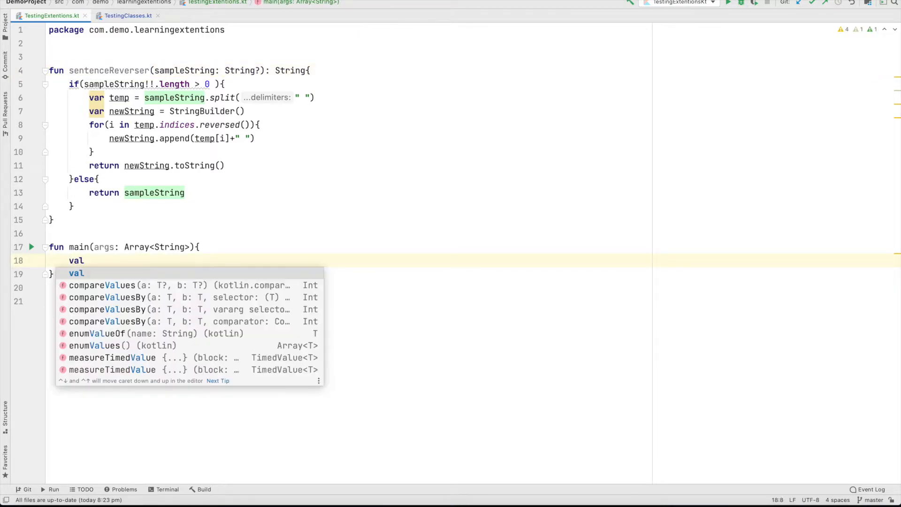
type("sampleString = \"I am \"")
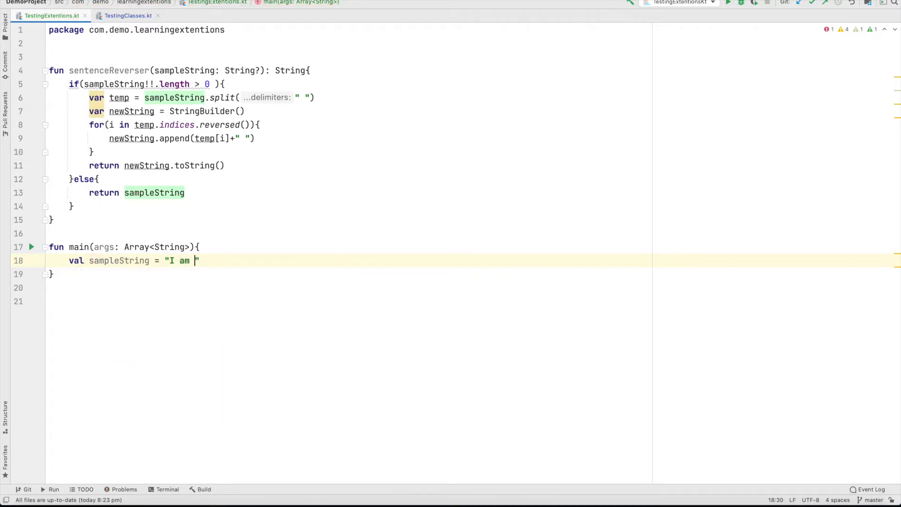
type("working on this")
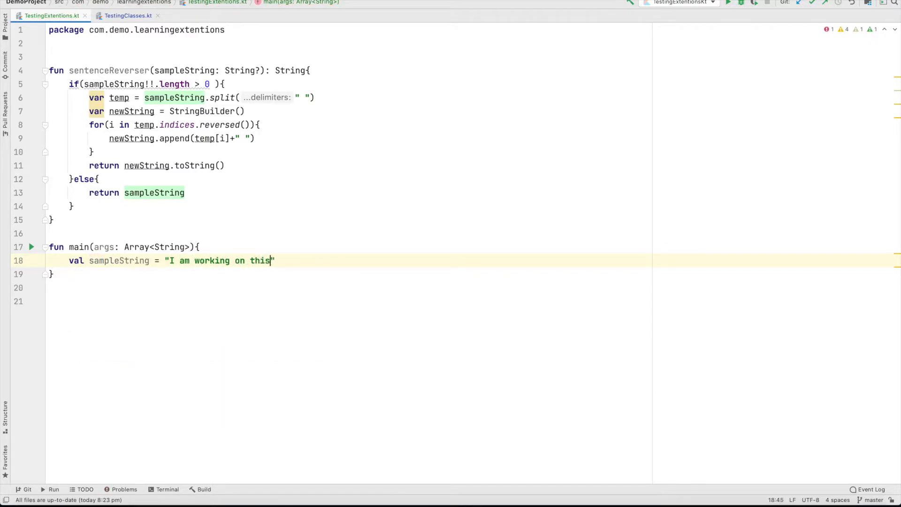
type("pri")
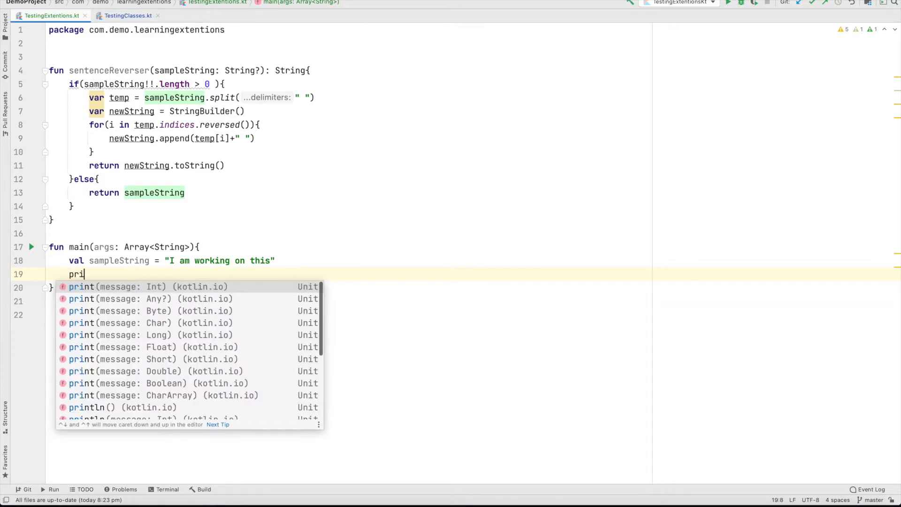
type("nt(sentenceReverser(")
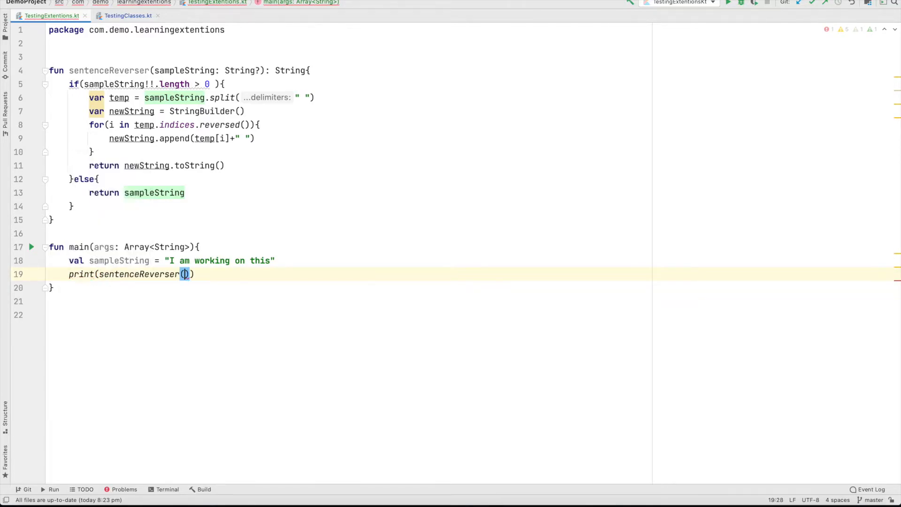
type("sampleString")
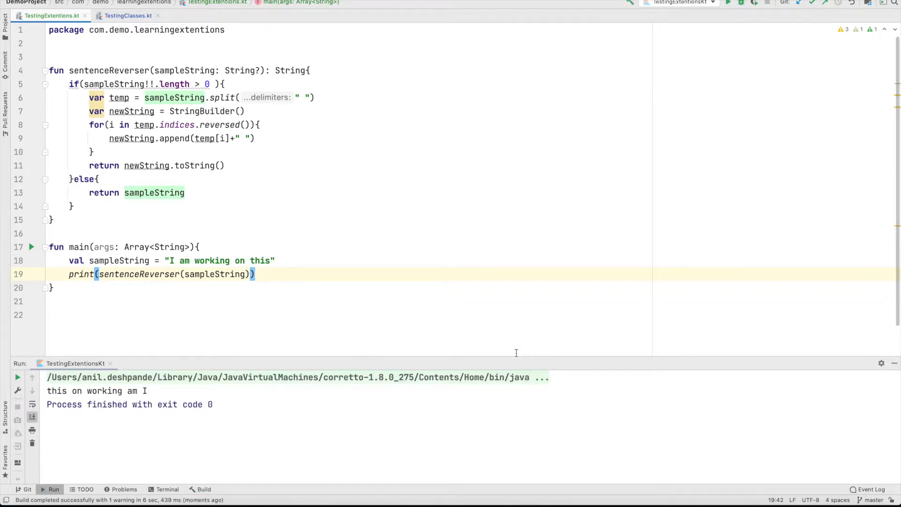
mouse_move(167, 398)
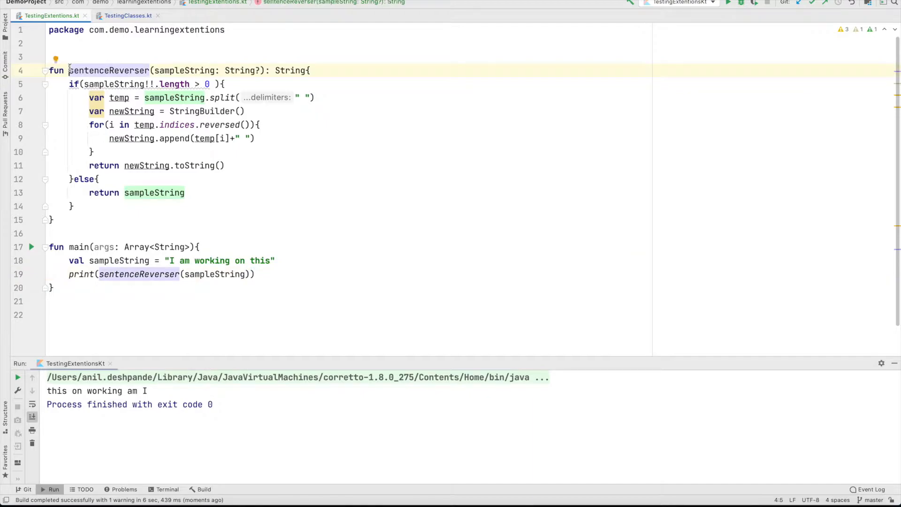
Make sentenceReverser a parameterless String extension using this, called as sampleString.sentenceReverser()
double_click(108, 70)
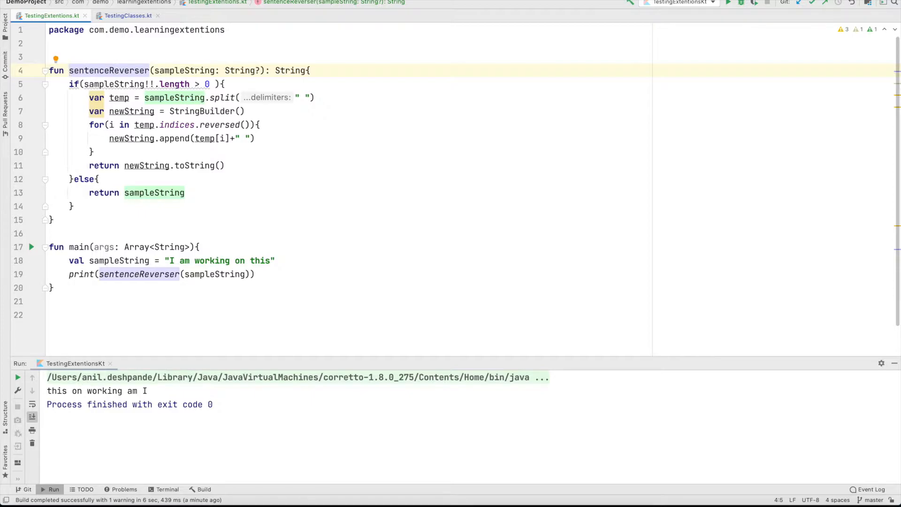
type("String.")
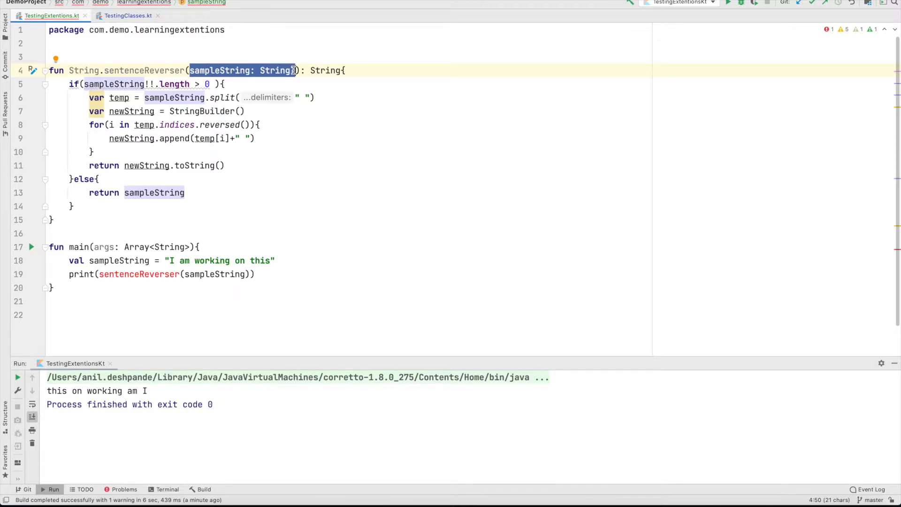
key("Delete")
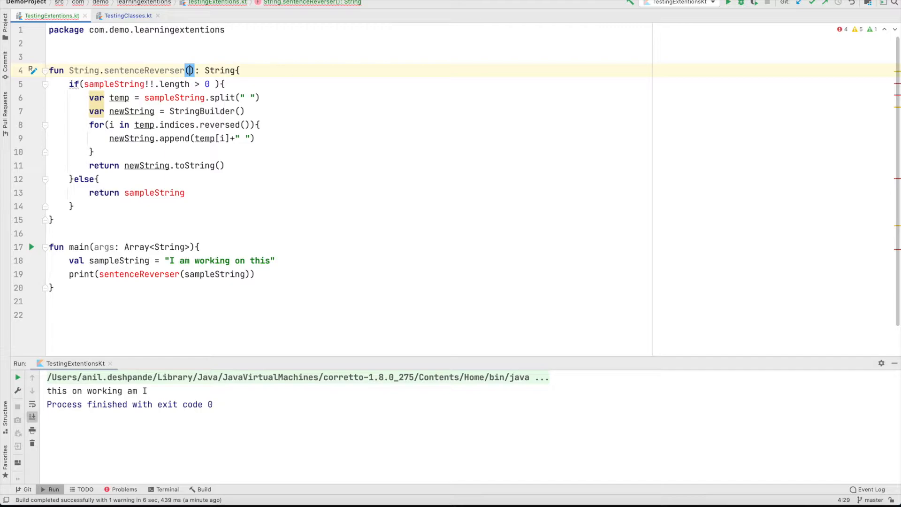
type("turn thi")
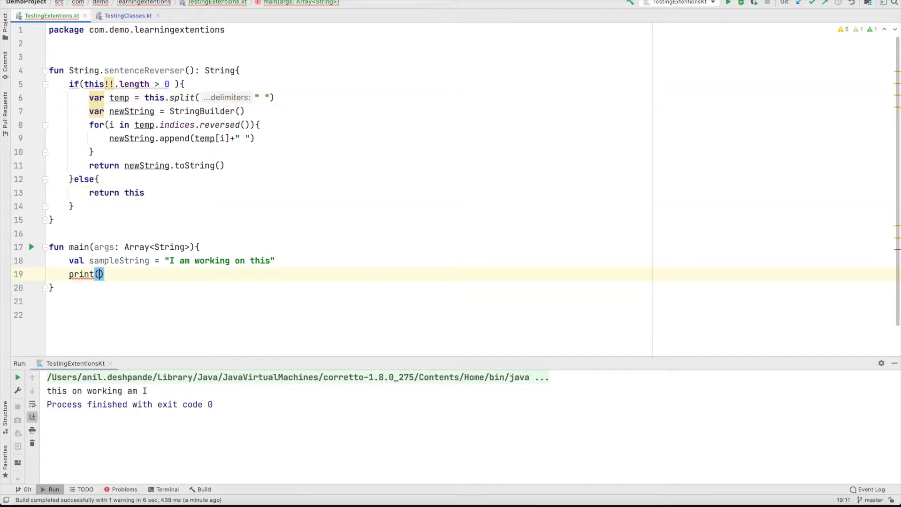
type("sampleString.sentenceReverser()")
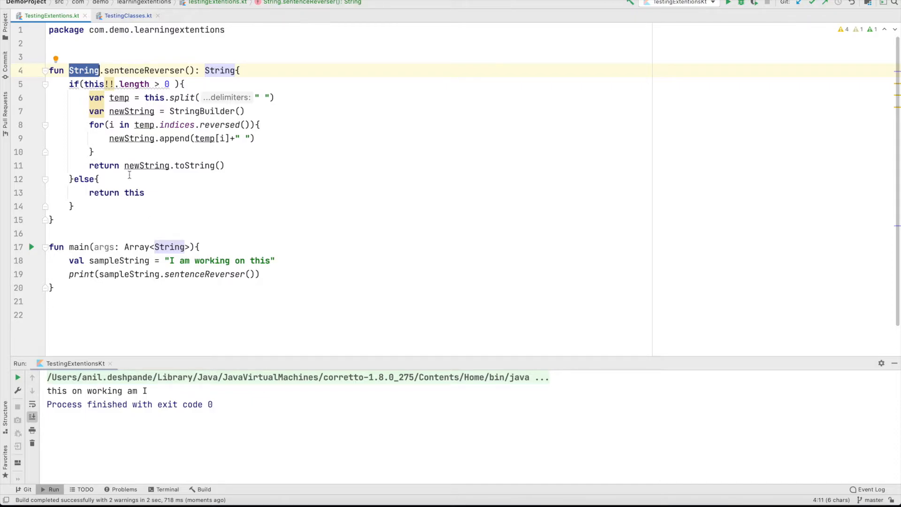
double_click(143, 70)
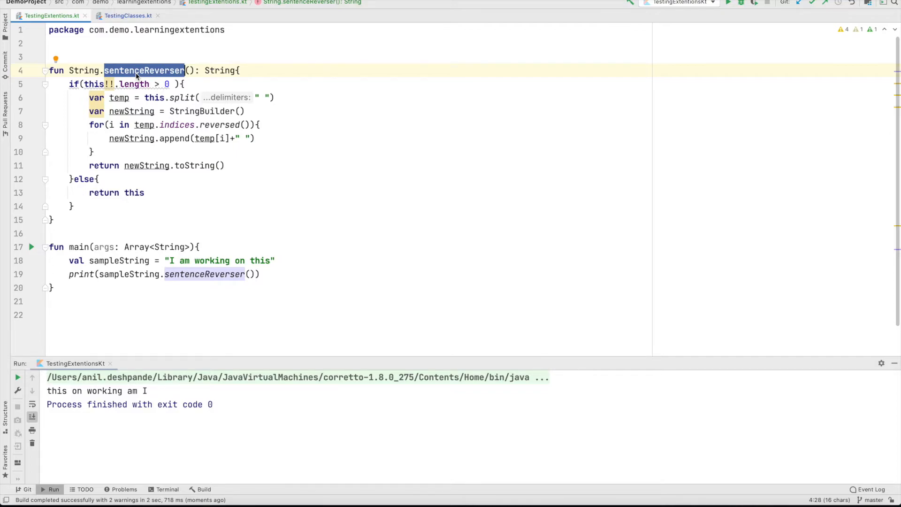
mouse_move(200, 342)
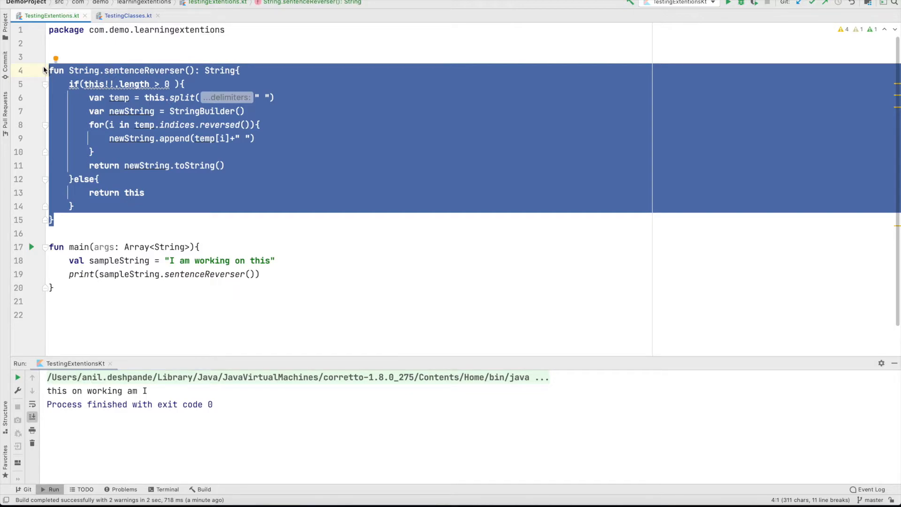
Find the imported sentenceReverser extension's declaration in TestingClasses.kt in the classes package
left_click(128, 16)
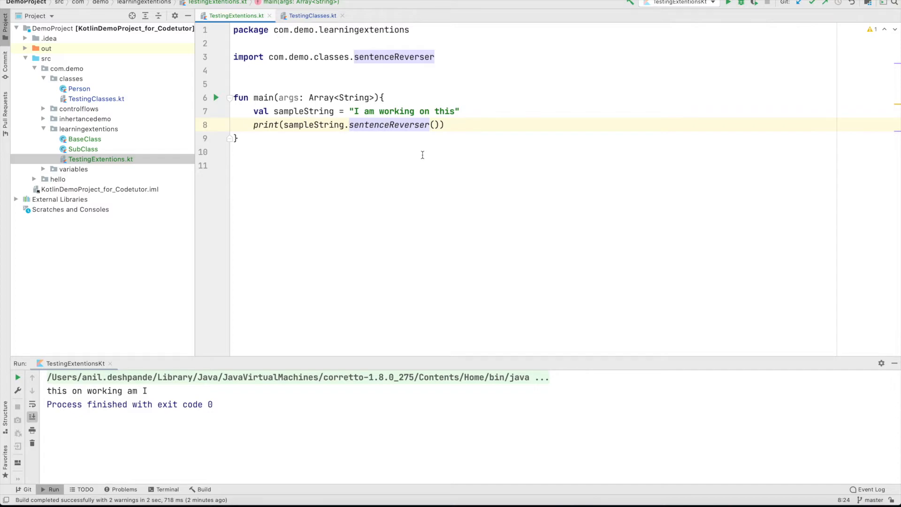
double_click(394, 57)
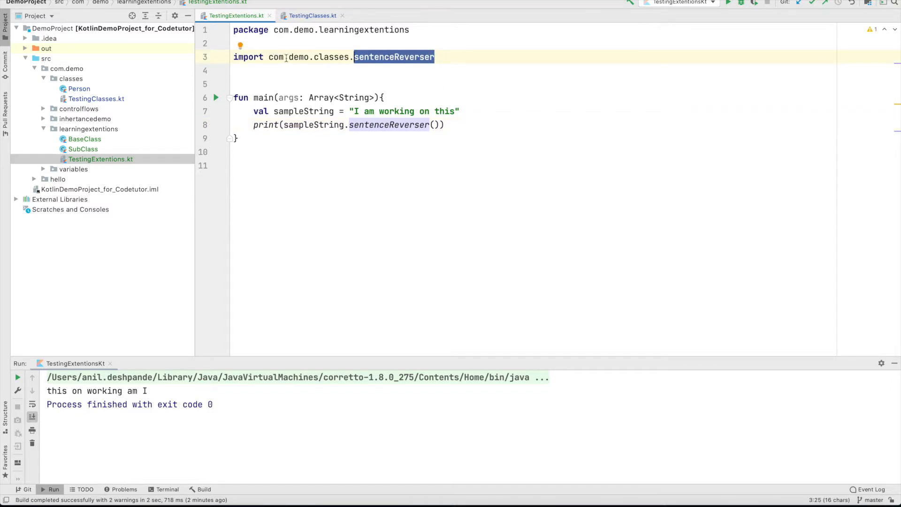
left_click(69, 79)
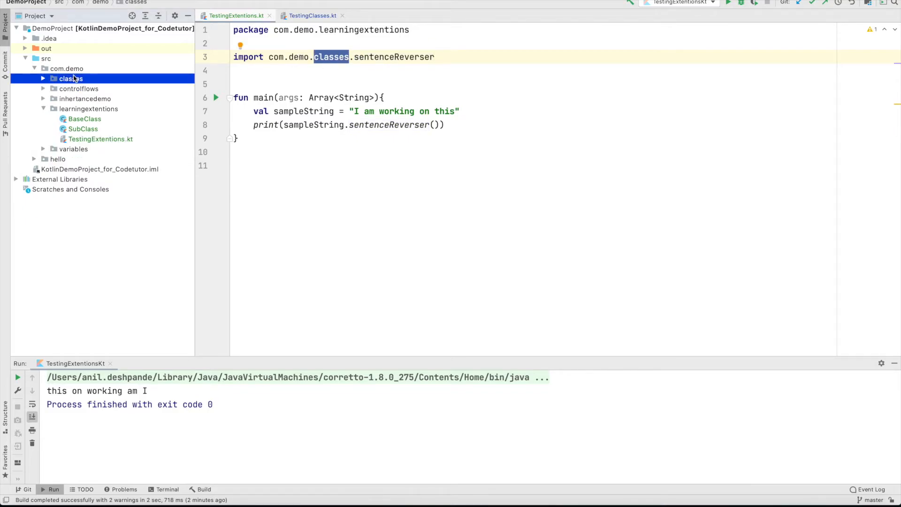
left_click(311, 15)
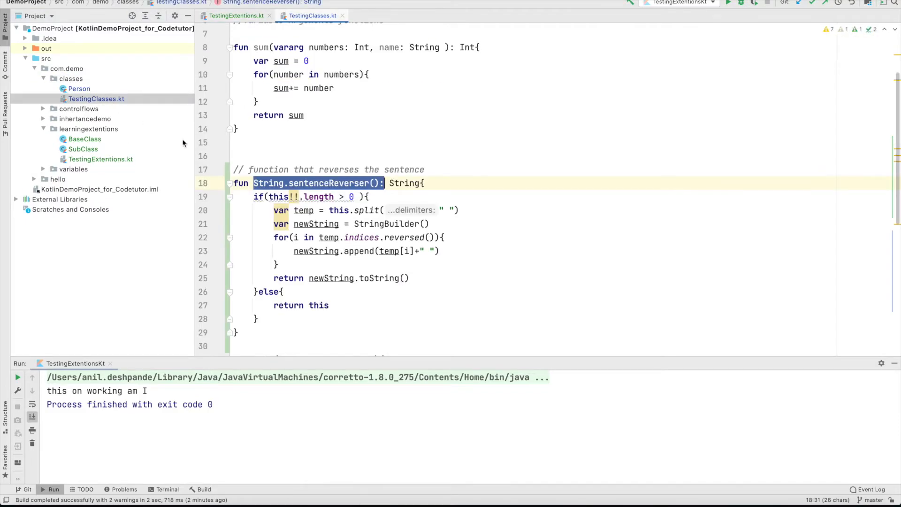
double_click(329, 183)
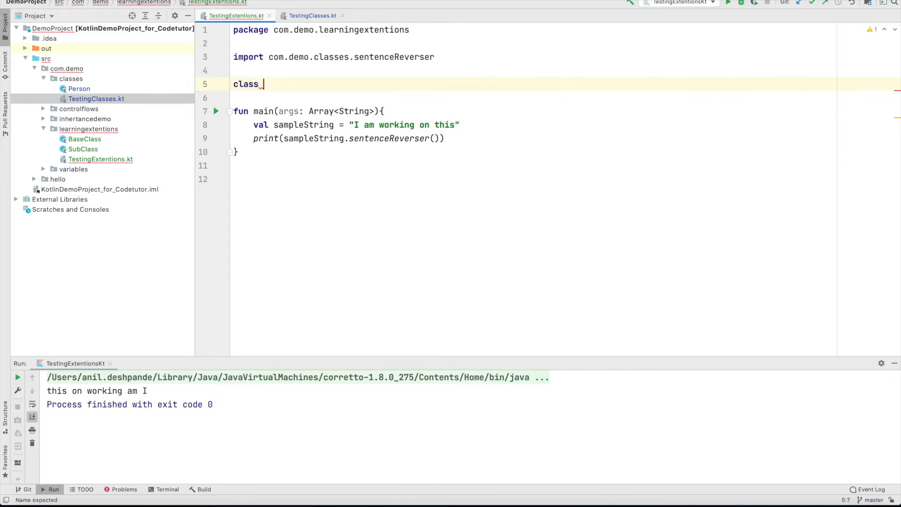
Declare class University with a member function foo()
type("University")
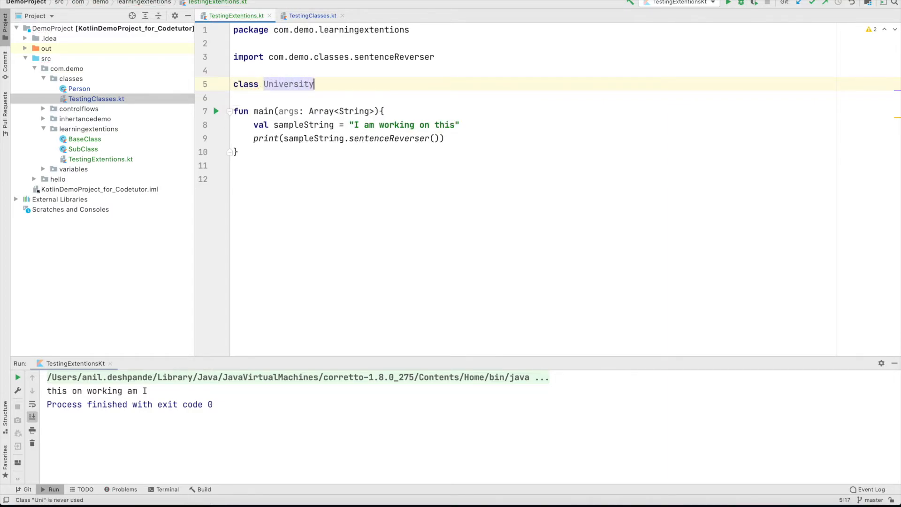
type("{")
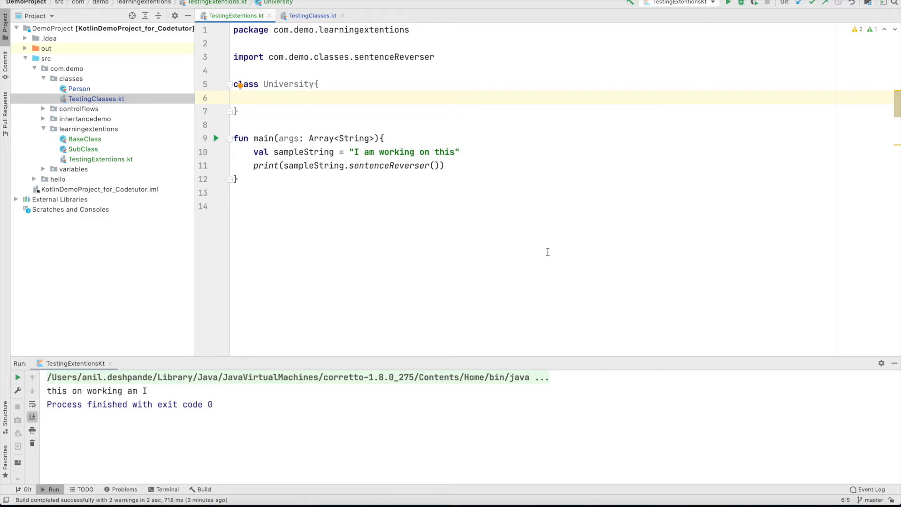
type("fun")
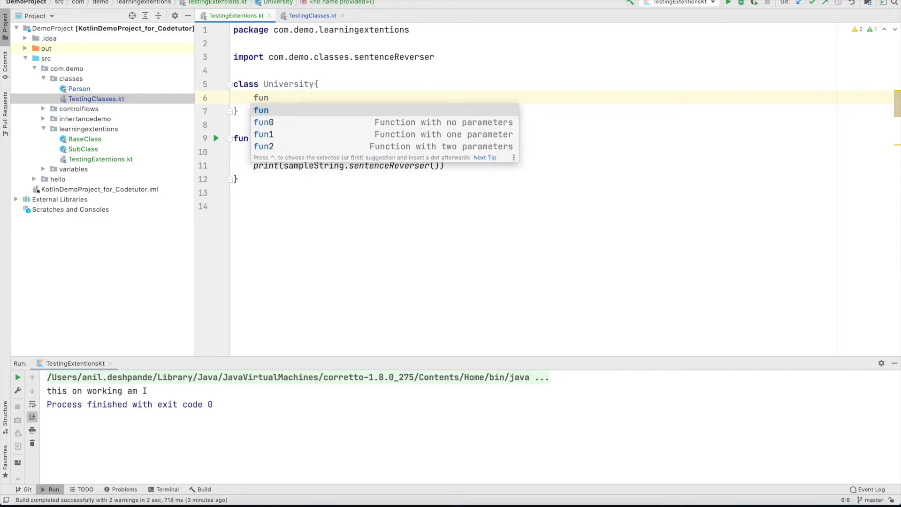
type("foo")
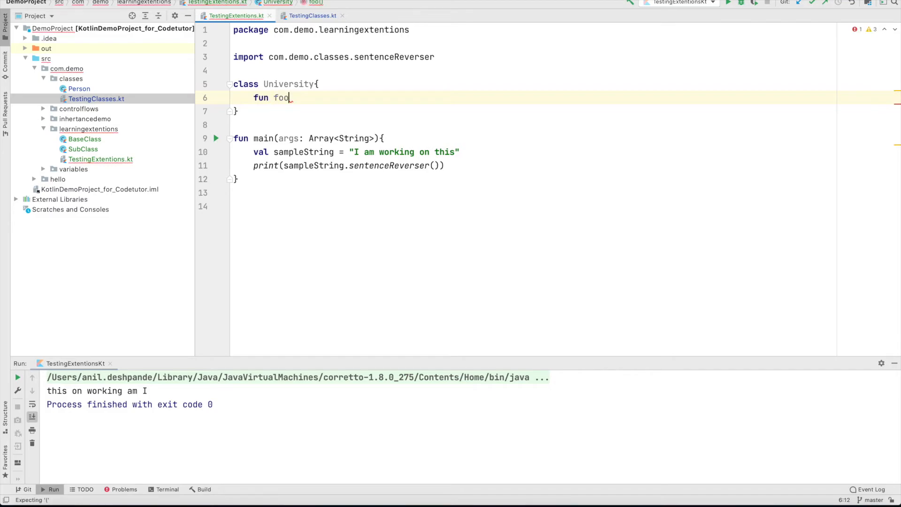
type("(){")
type("print(\"foo")
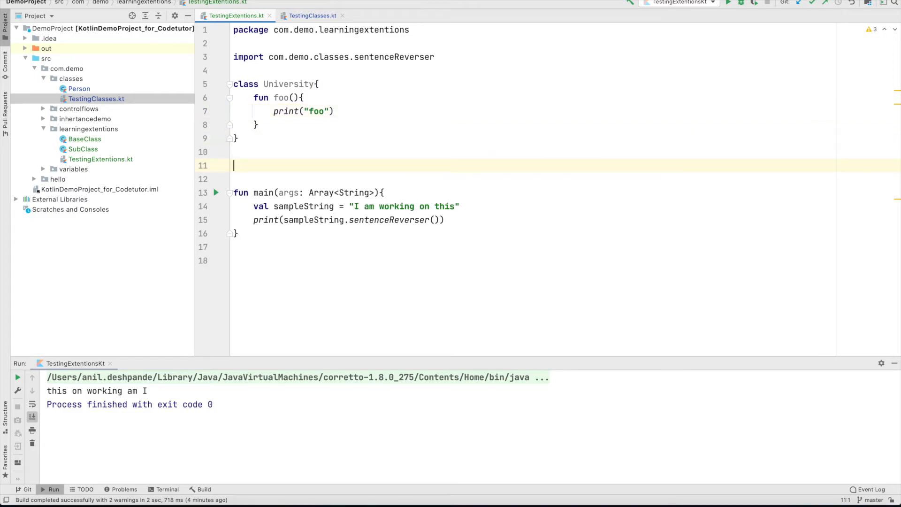
Add a University.foo extension printing "foo extention" and call university.foo() from main
type("fun")
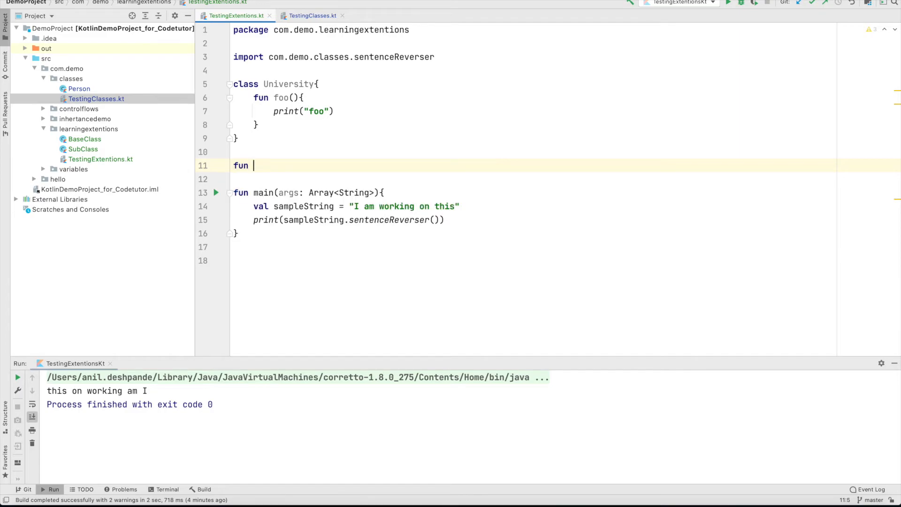
type("University.foo(){")
type("print(\"foo ")
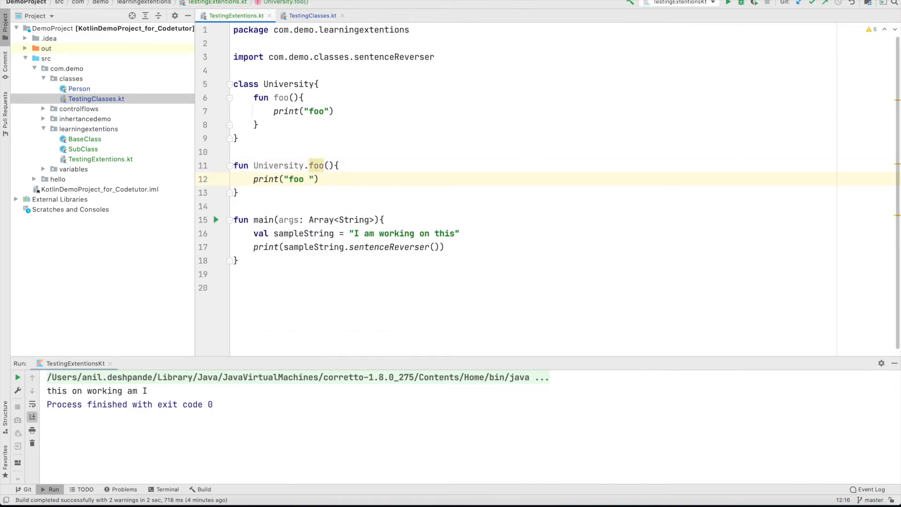
type("extention")
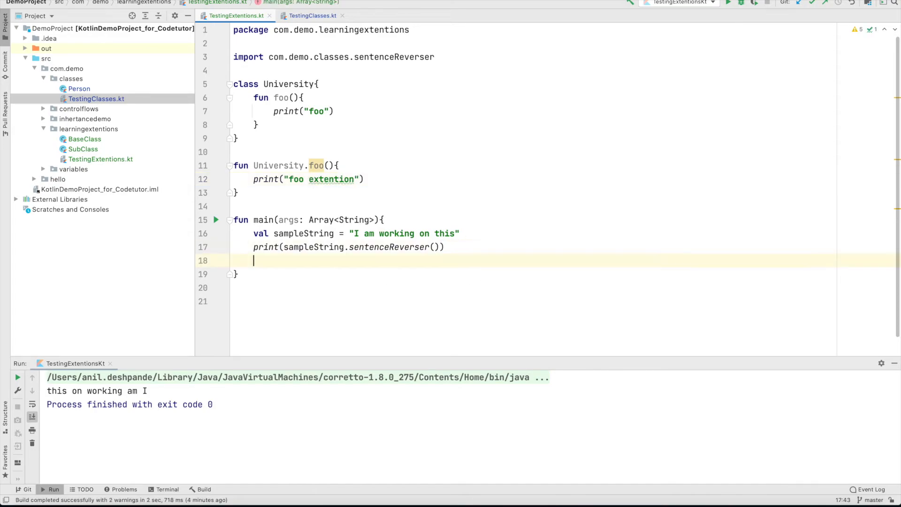
type("val")
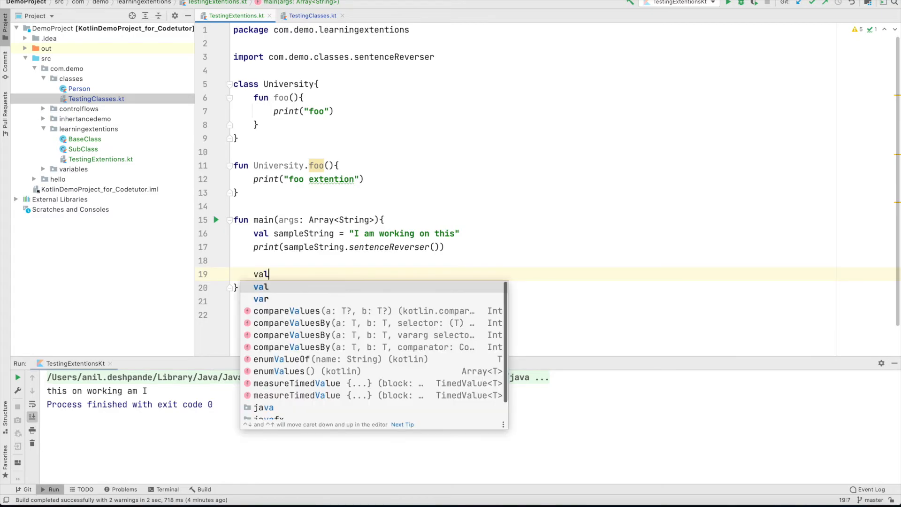
type("university")
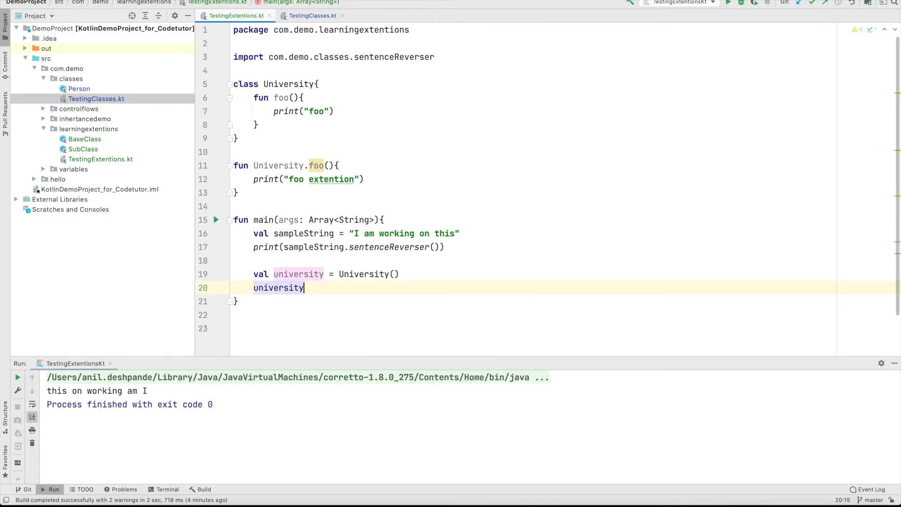
type(".foo()")
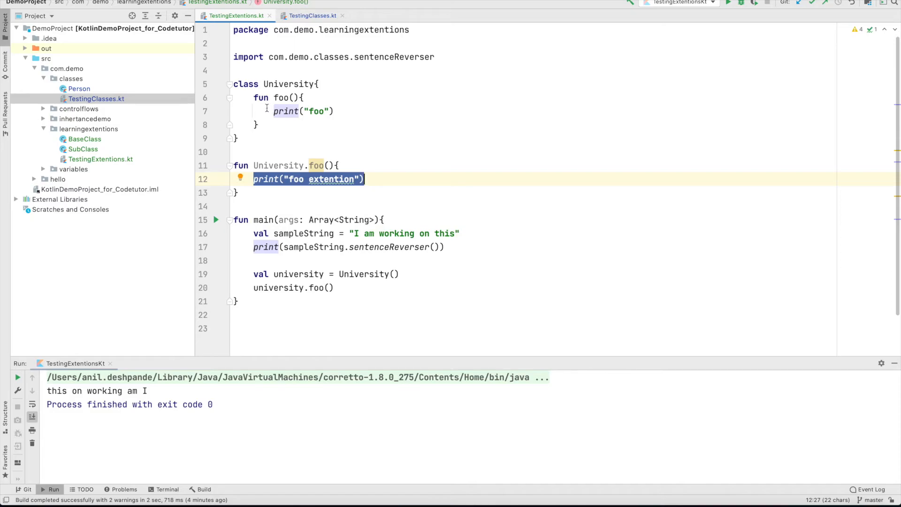
Run to see the member foo print "foo", then comment out the member foo
left_click_drag(253, 97, 262, 125)
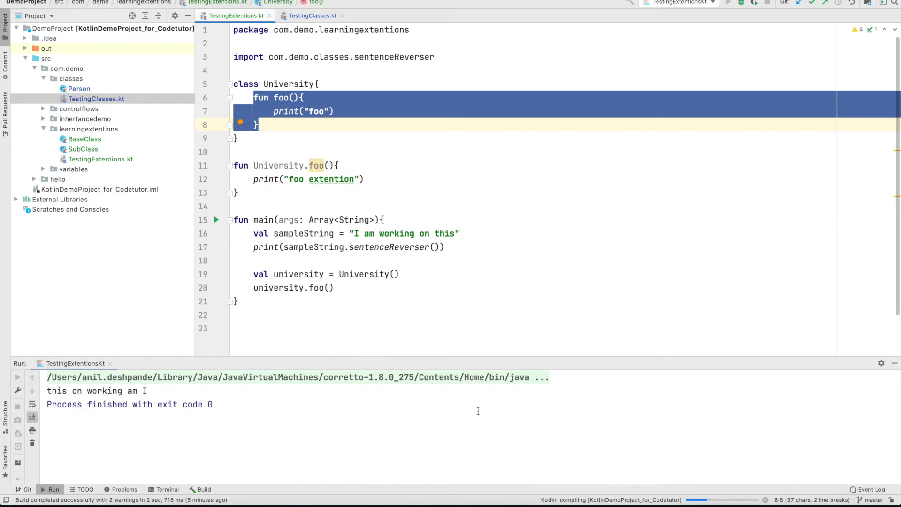
left_click(17, 377)
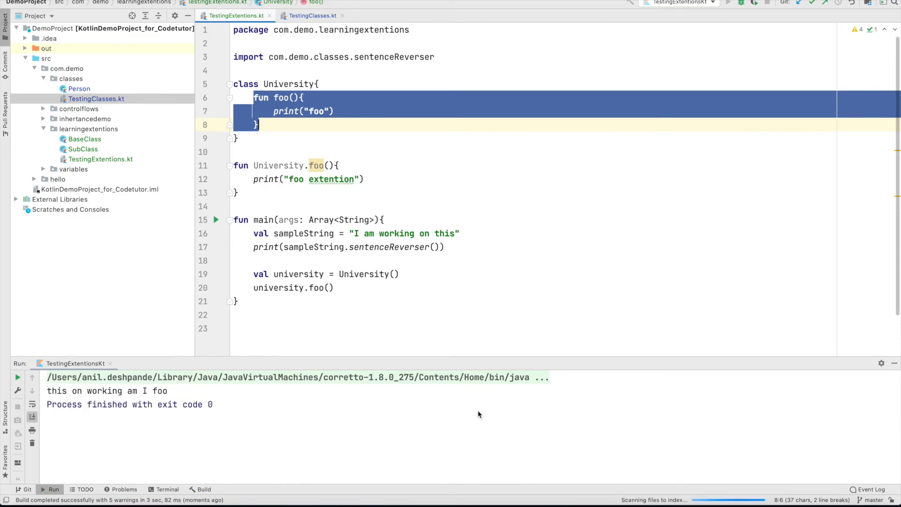
double_click(160, 391)
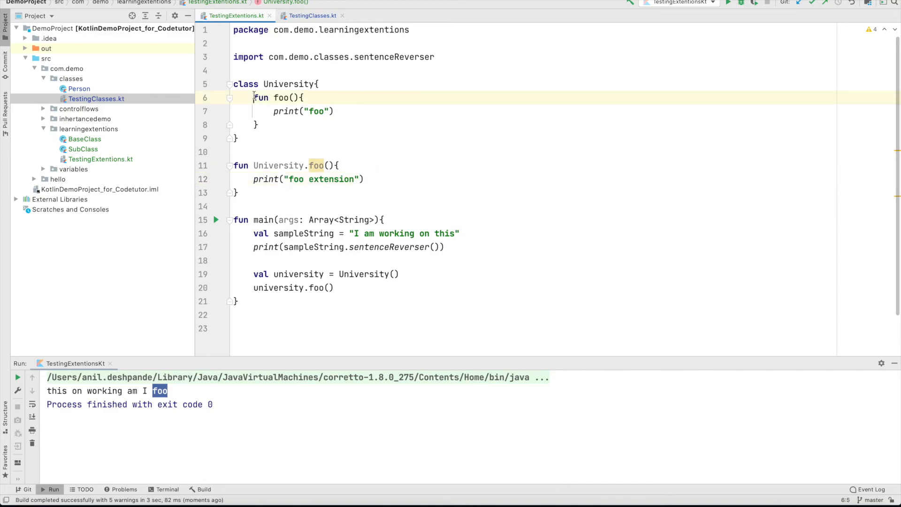
key("cmd+/")
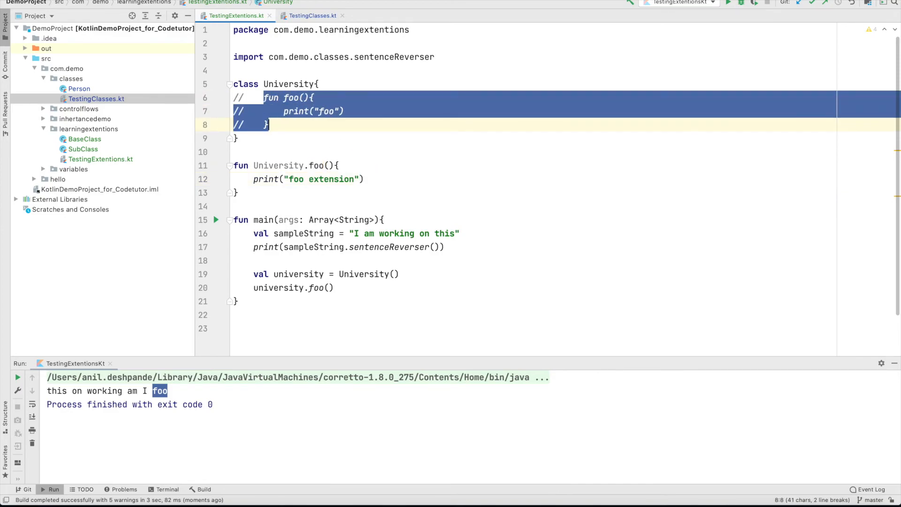